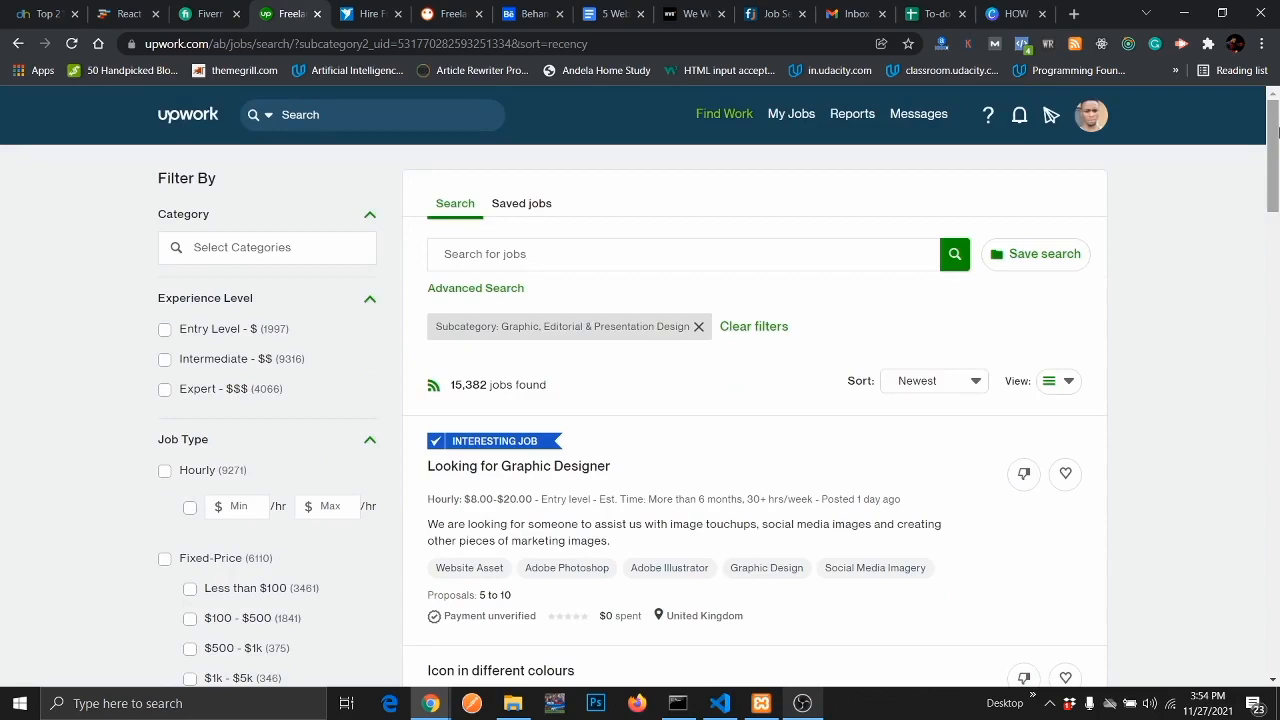
Scroll the Upwork results and open the 'Looking for Graphic Designer' posting's details
scroll("down", 3)
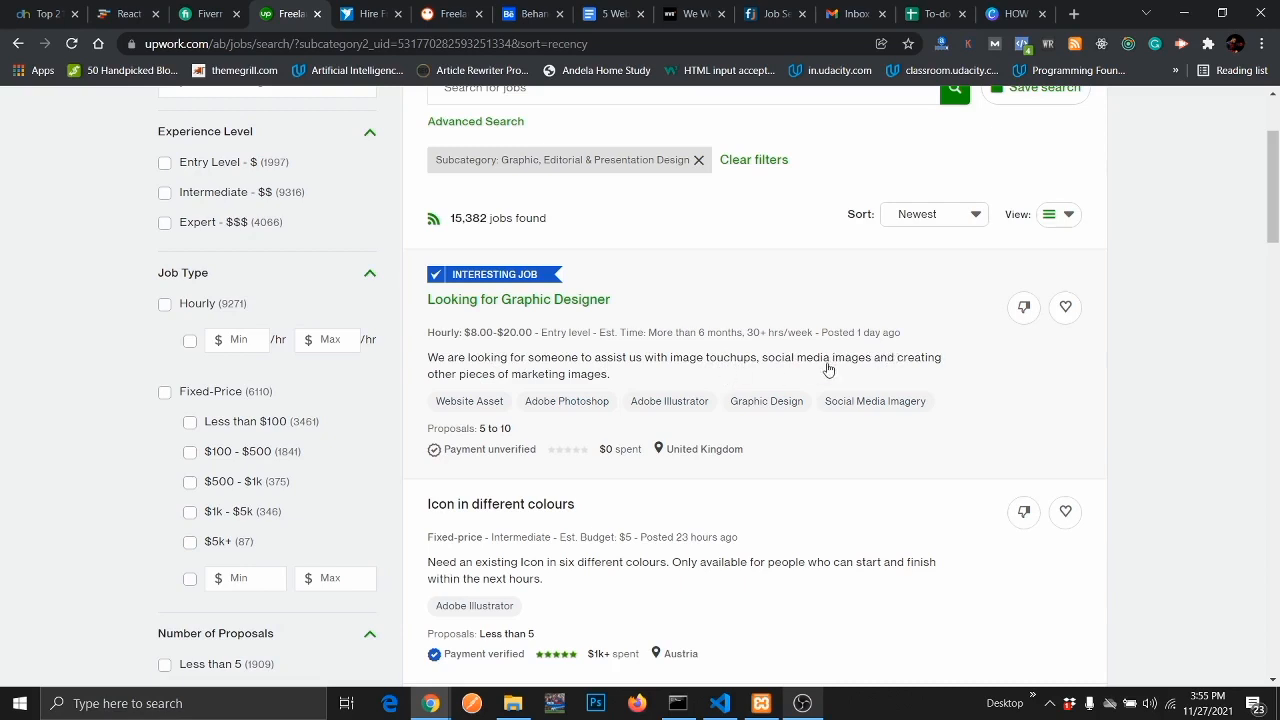
left_click(519, 299)
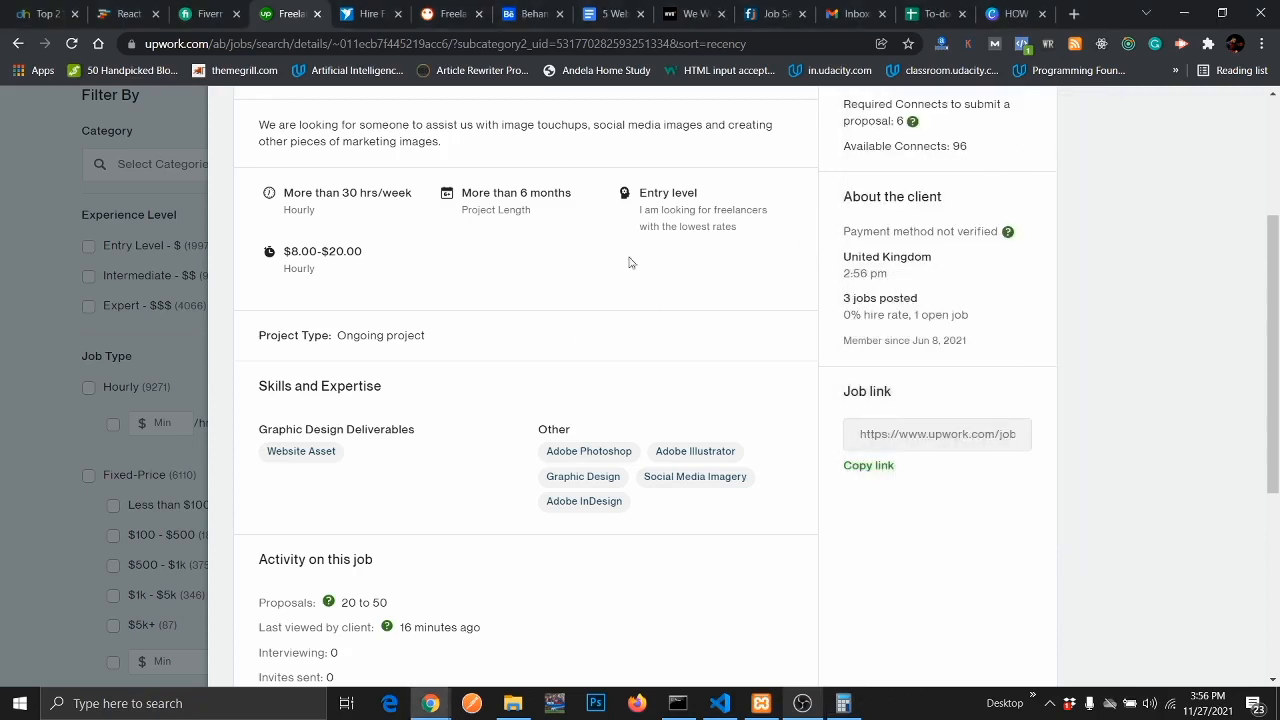
Open Upwork's Submit a Proposal form for the graphic designer job
double_click(303, 251)
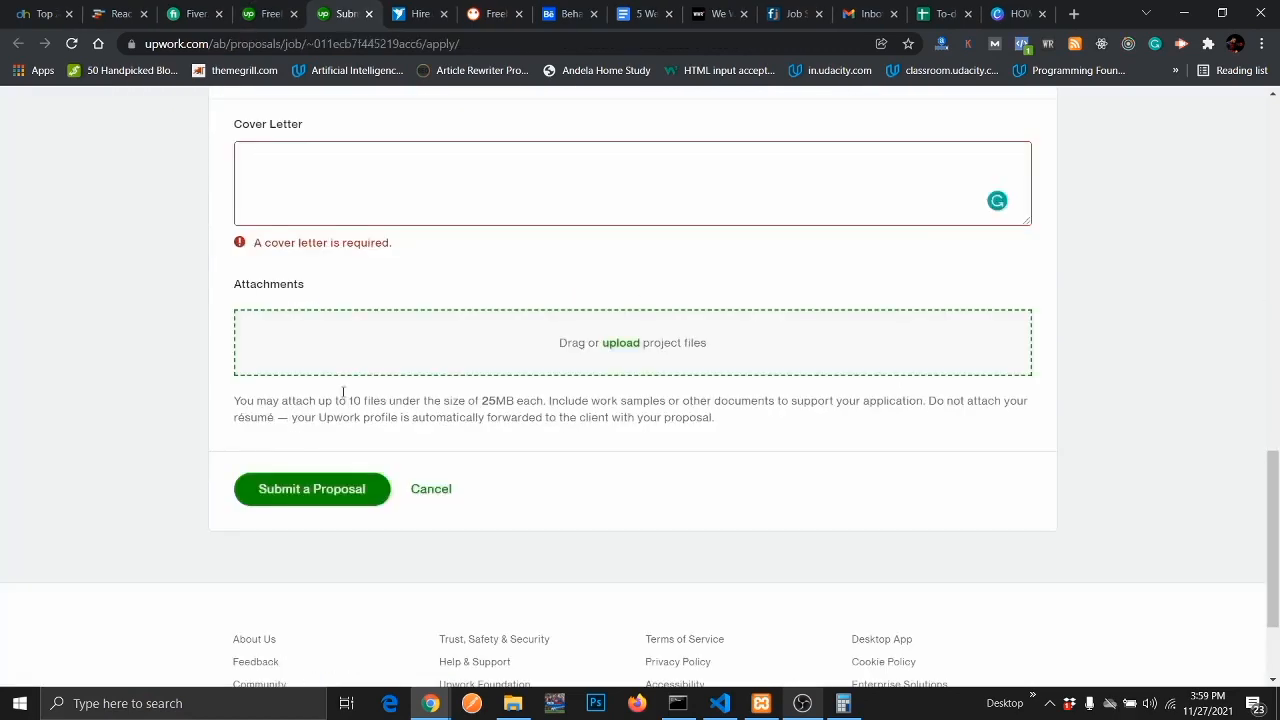
left_click(568, 13)
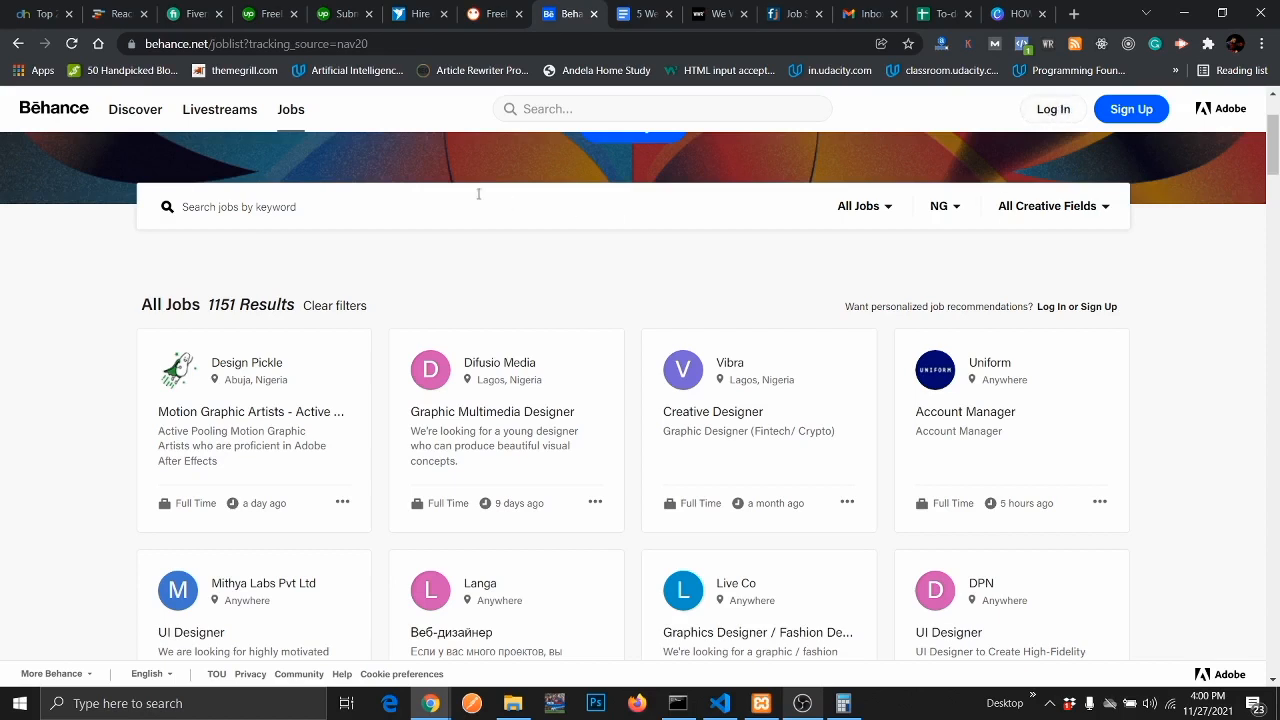
mouse_move(235, 472)
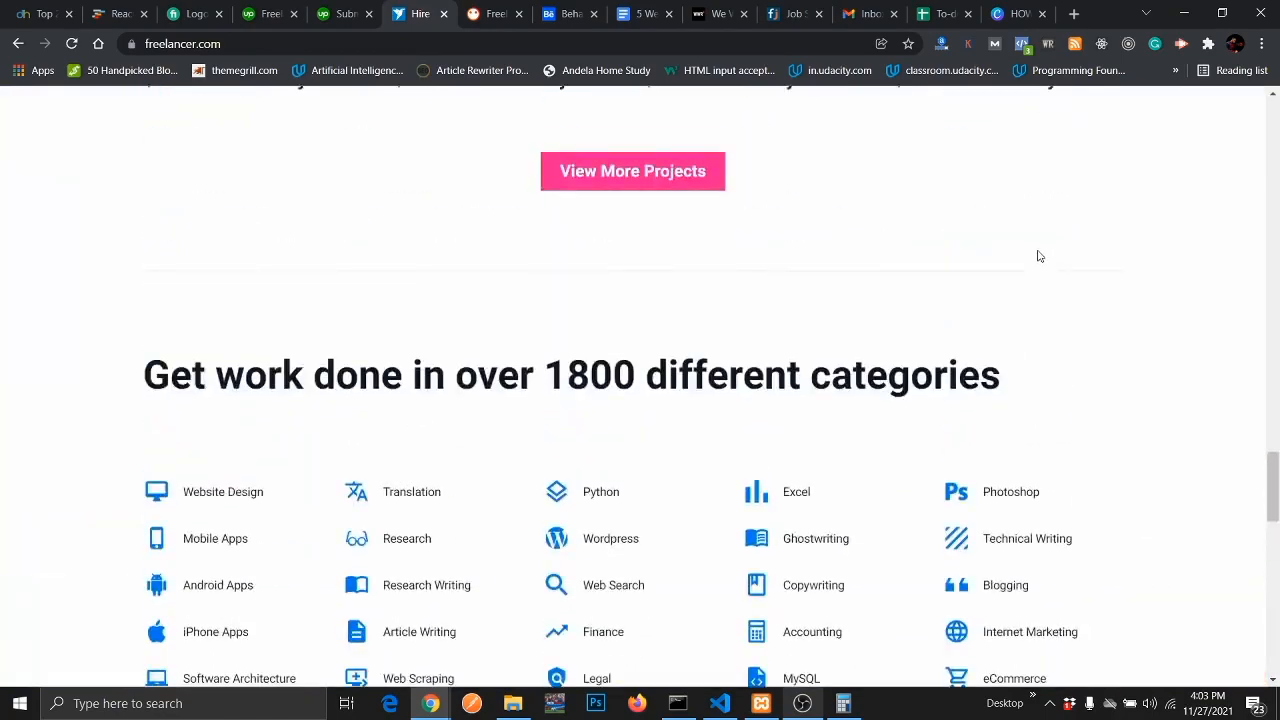
Scroll the Freelancer.com homepage to the 'over 1800 different categories' section
scroll("up", 3)
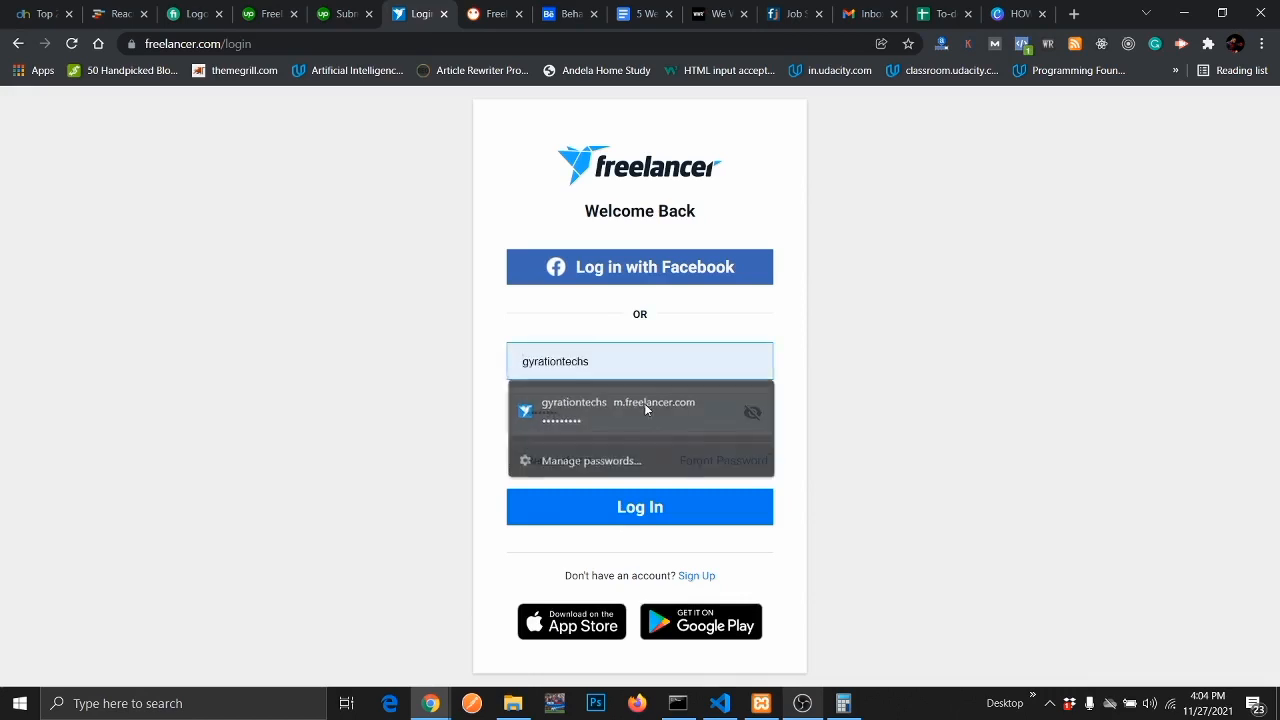
Fill the Freelancer.com login form with the saved account from autofill
left_click(639, 506)
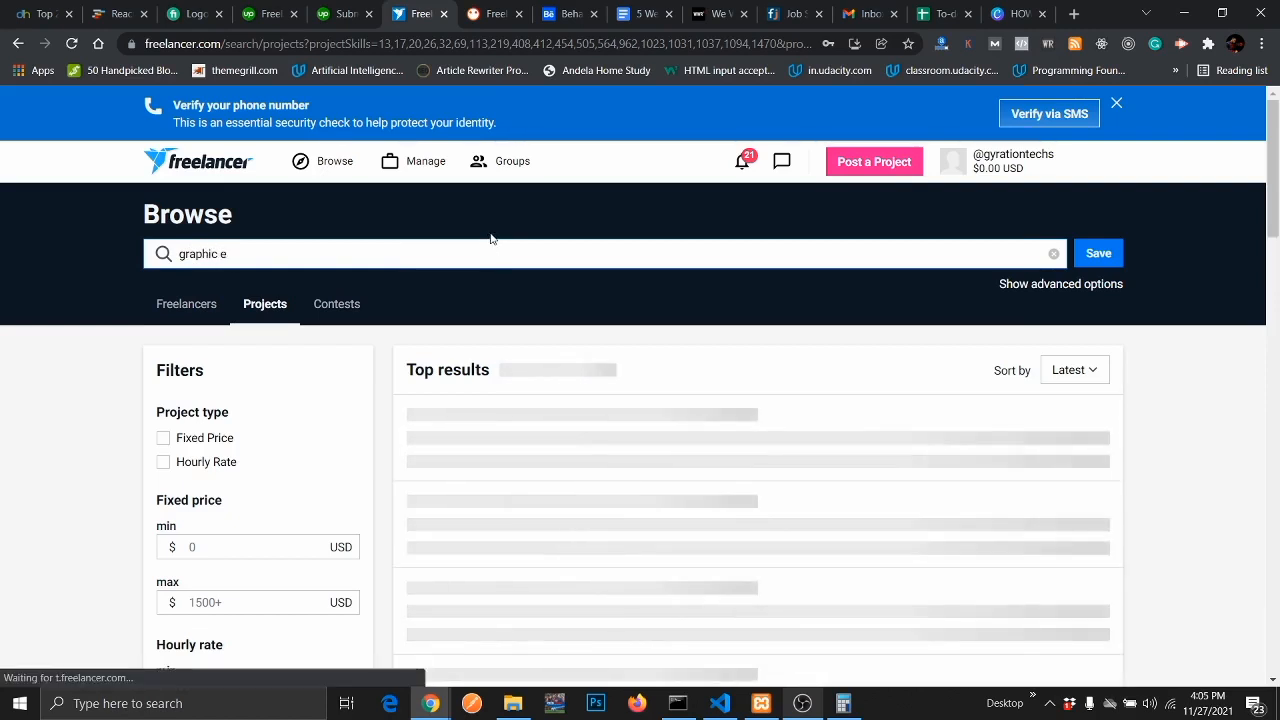
Sign in to Freelancer.com and begin a 'graphic design' project search
left_click(494, 13)
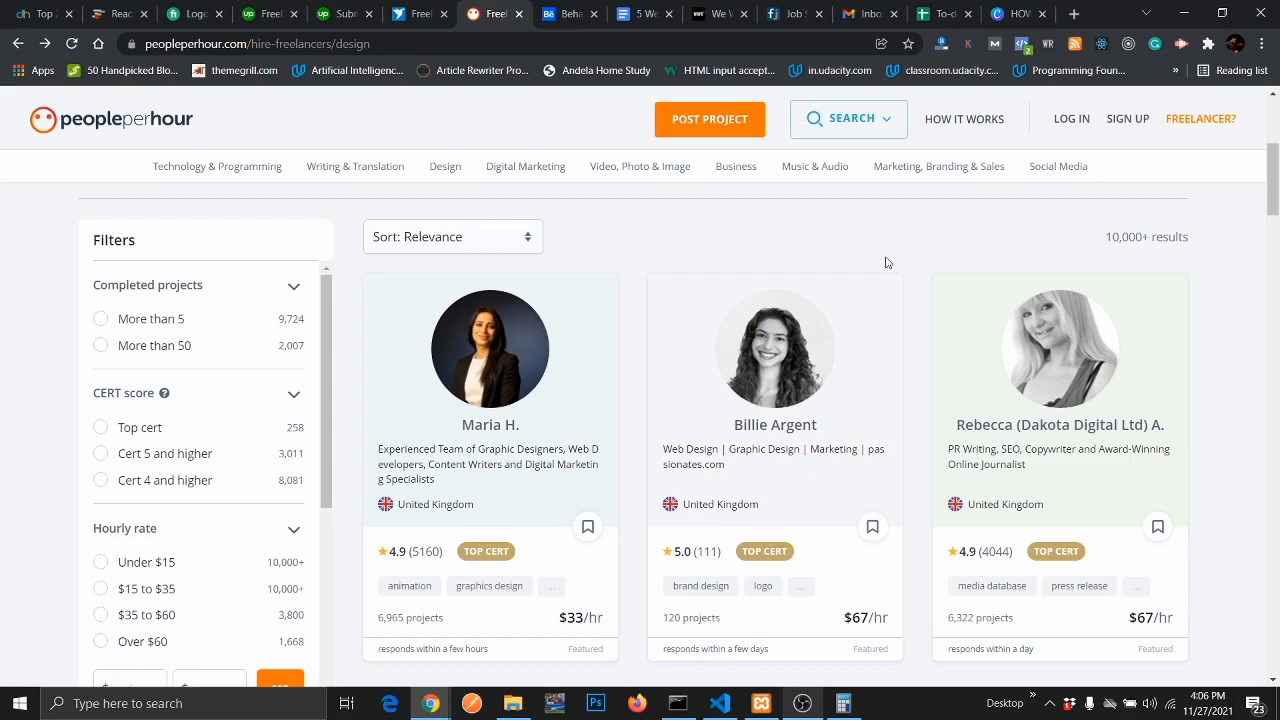
Scroll through PeoplePerHour's design freelancer cards
scroll("down", 3)
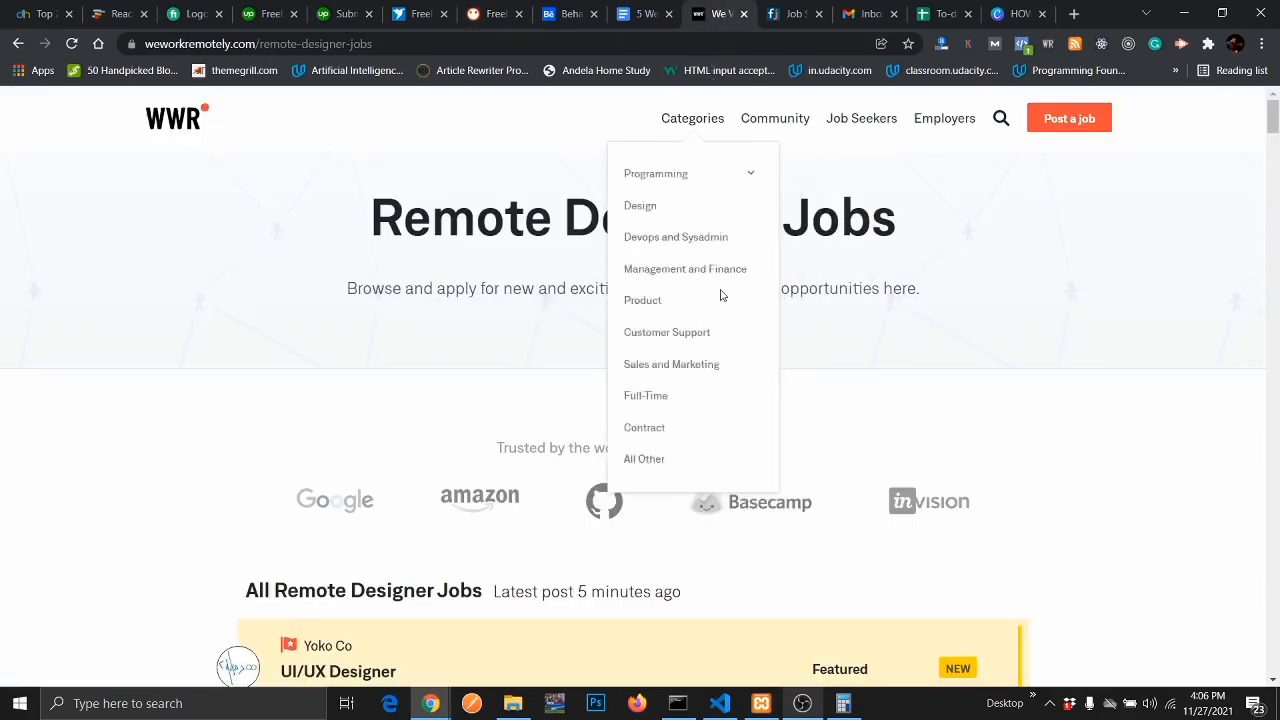
Filter We Work Remotely's remote job listings to the Design category
left_click(640, 205)
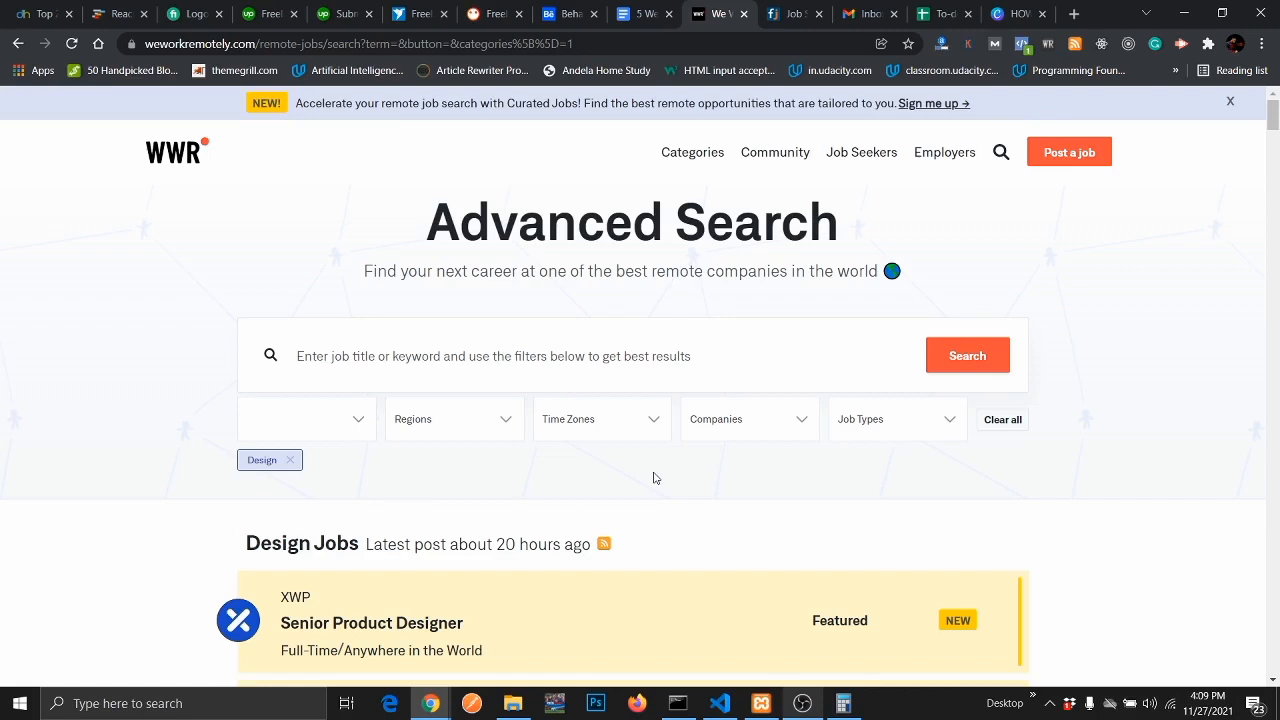
scroll("down", 3)
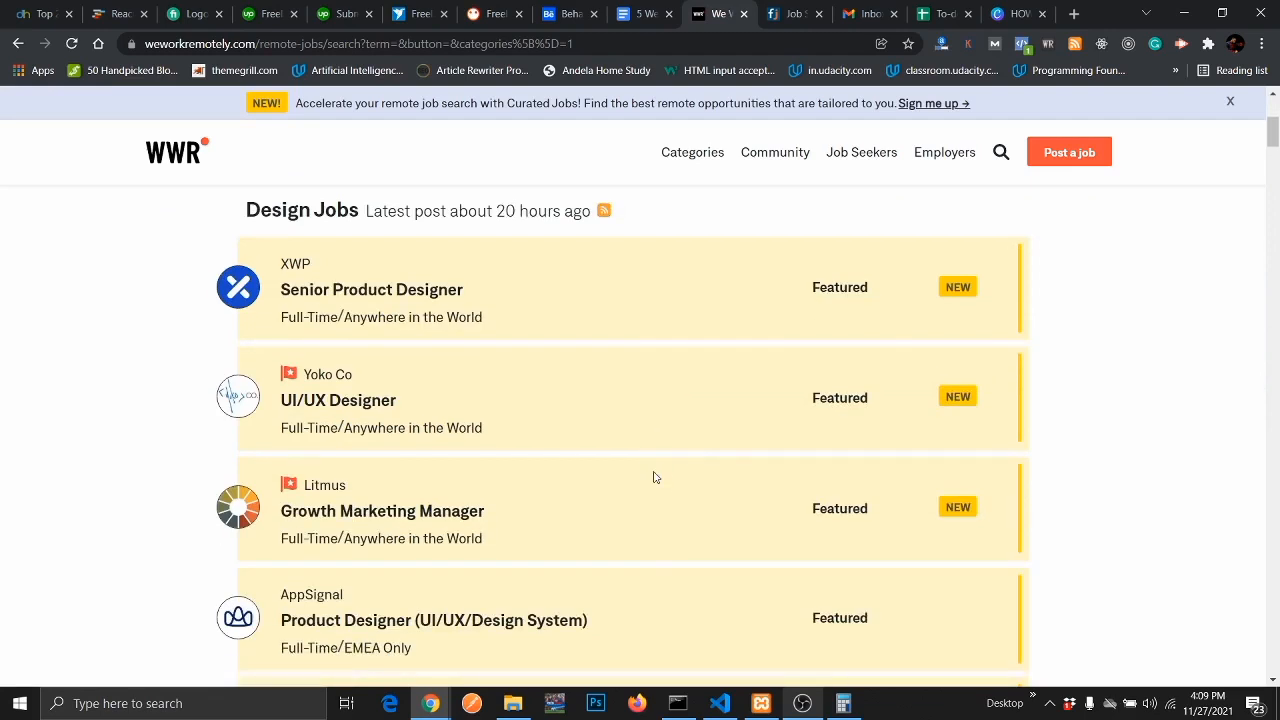
left_click(790, 13)
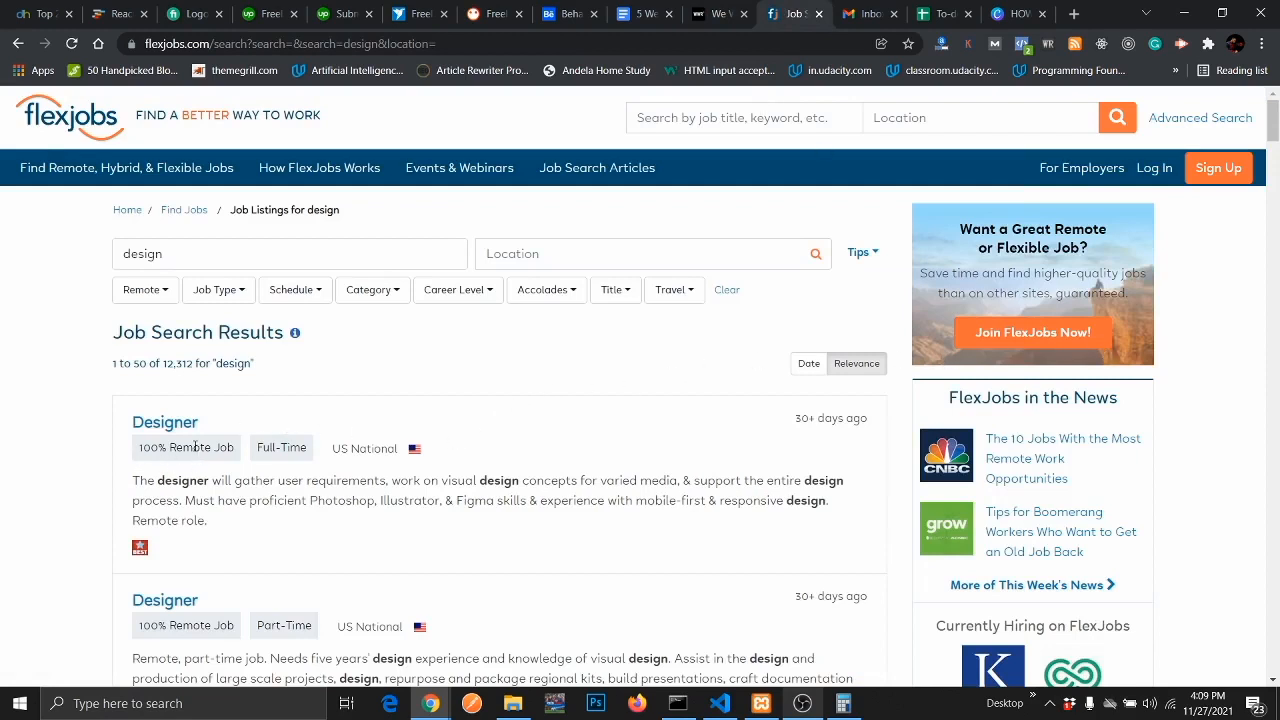
mouse_move(260, 442)
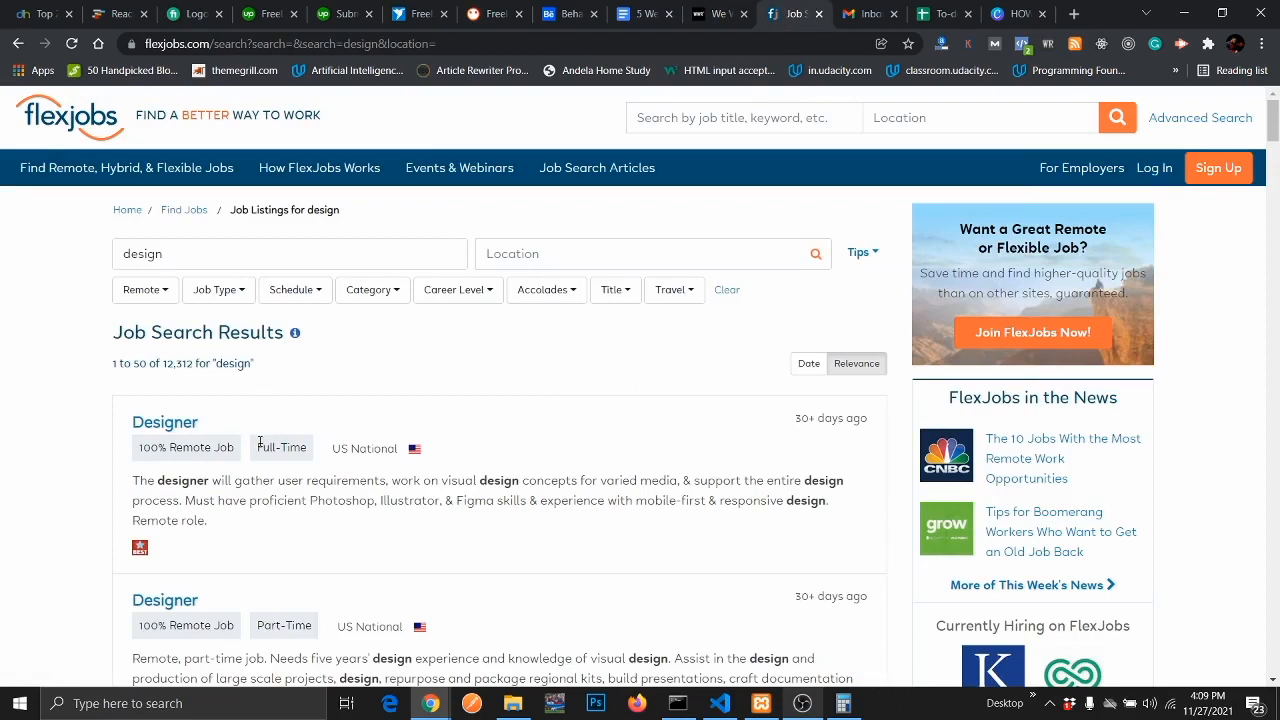
Review FlexJobs' remote and flexible job results for 'design'
left_click(1010, 14)
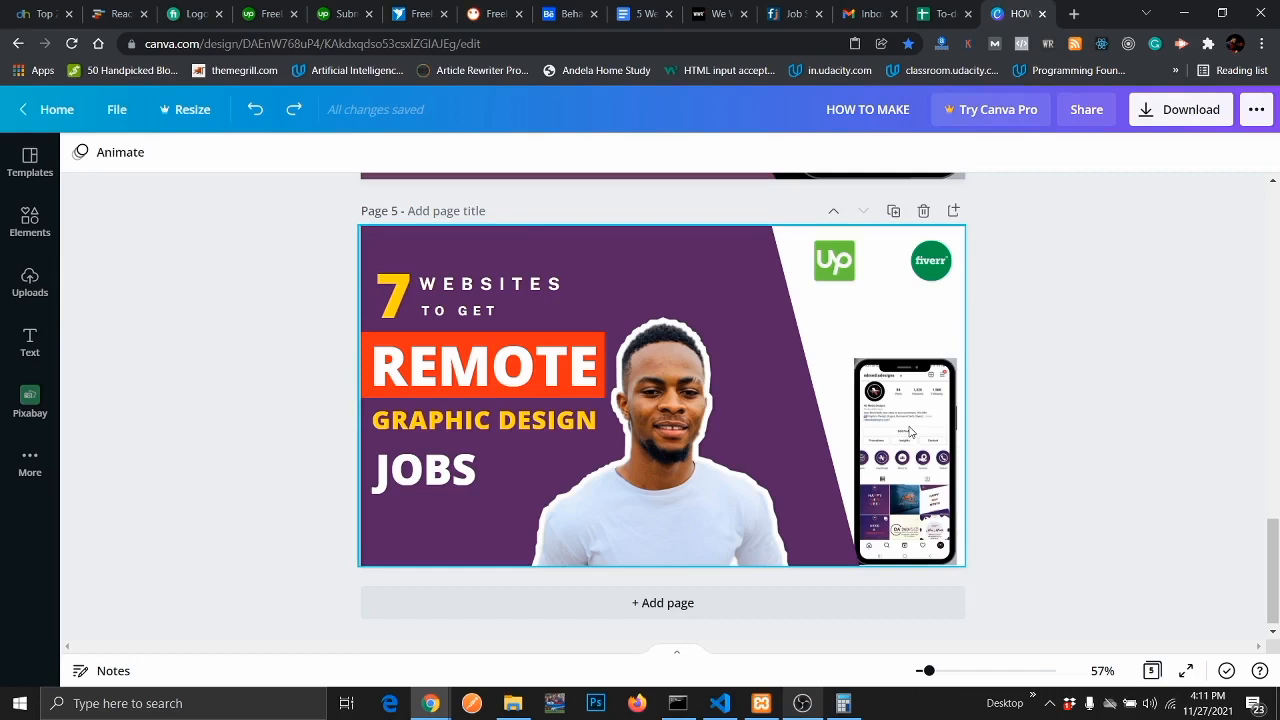